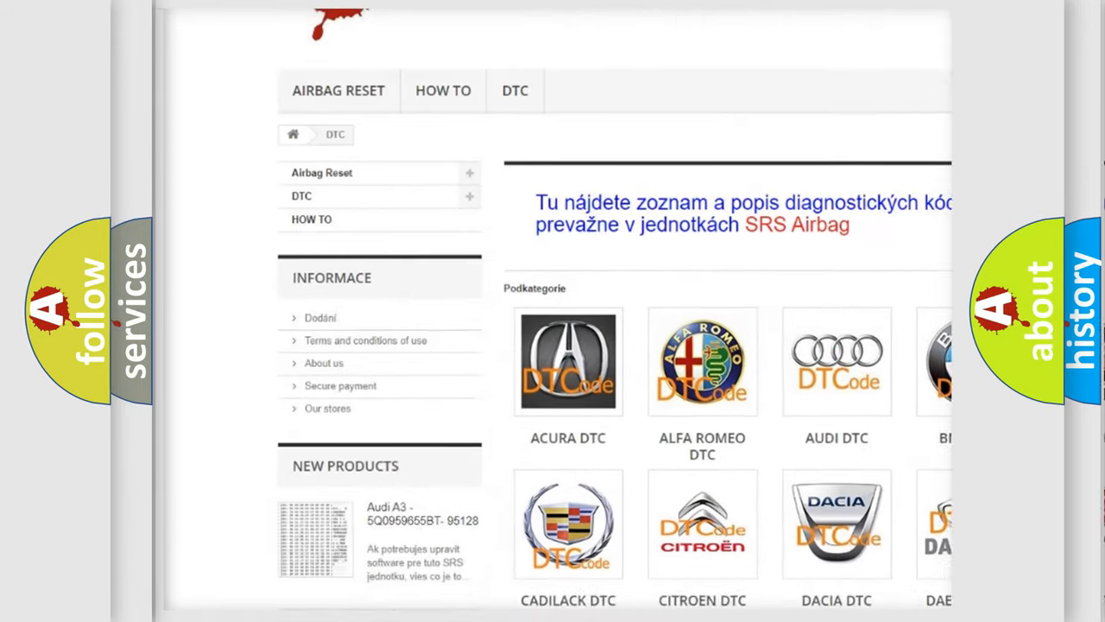
pyautogui.scroll(-3)
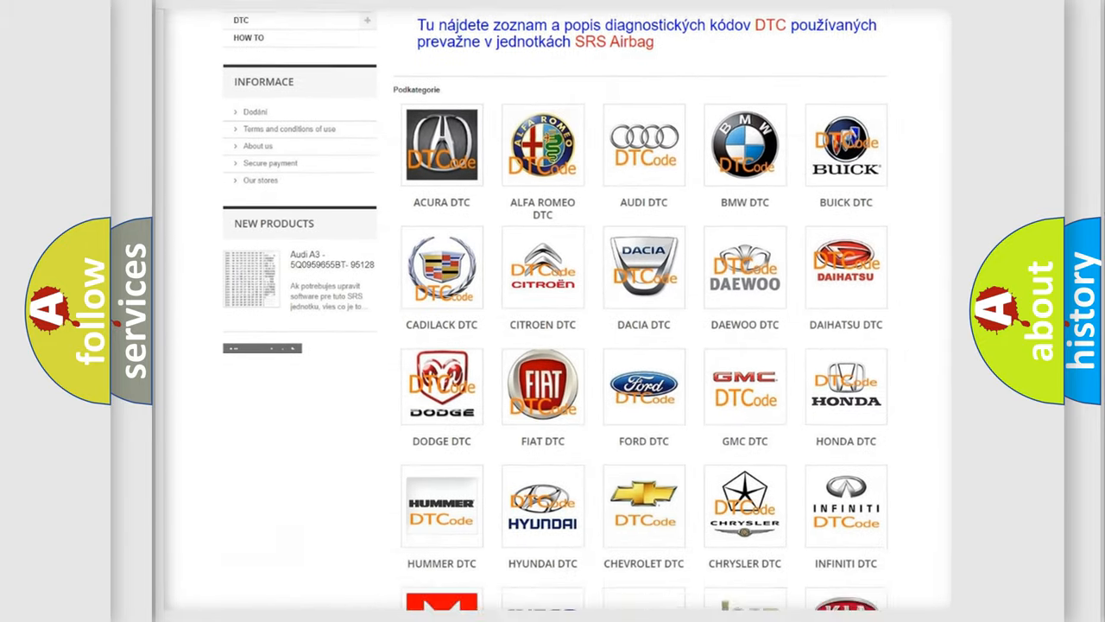
pyautogui.scroll(-3)
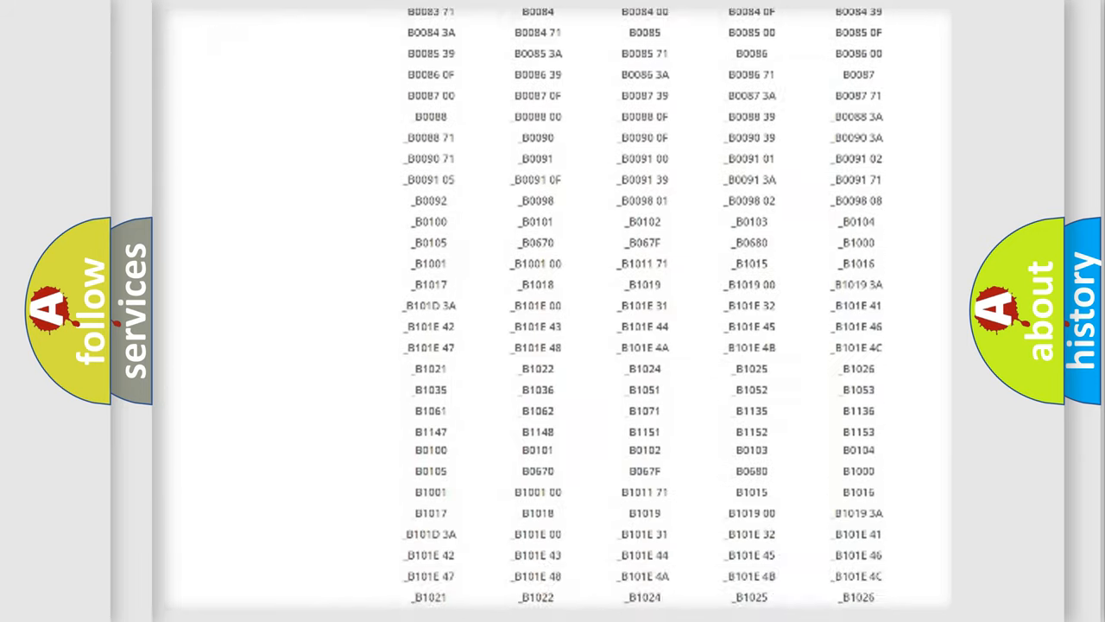
pyautogui.scroll(-3)
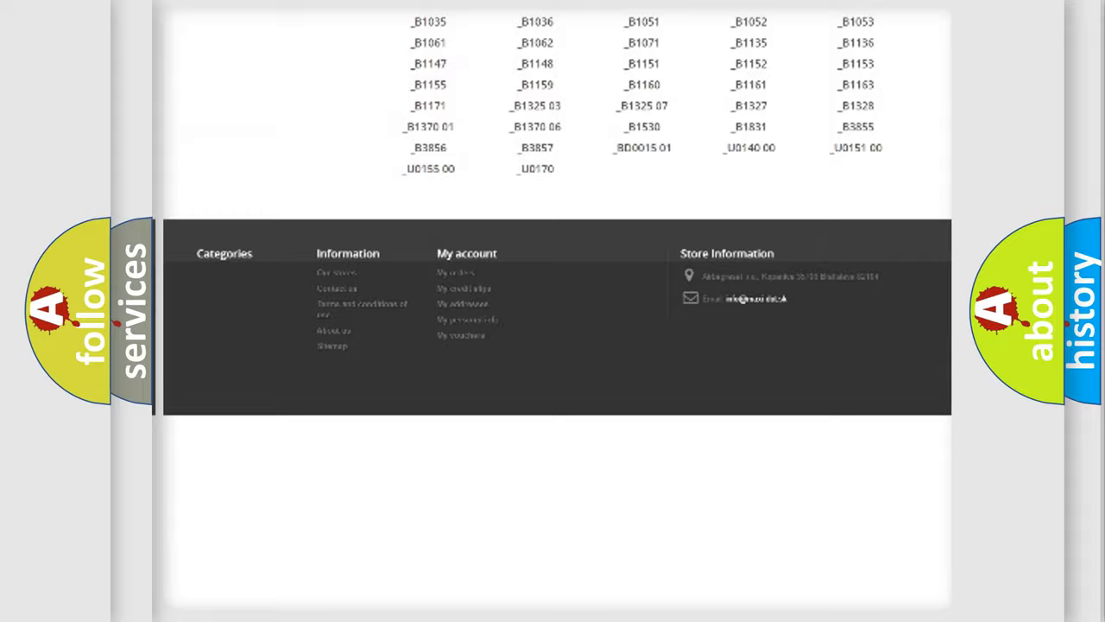